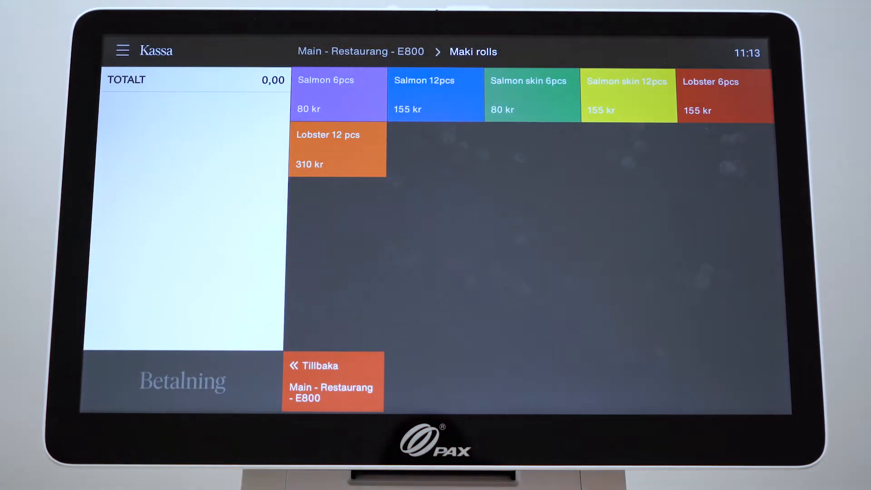
Step: Log in and show the Point of sale layouts list for the E800 and A920 terminals
click(333, 381)
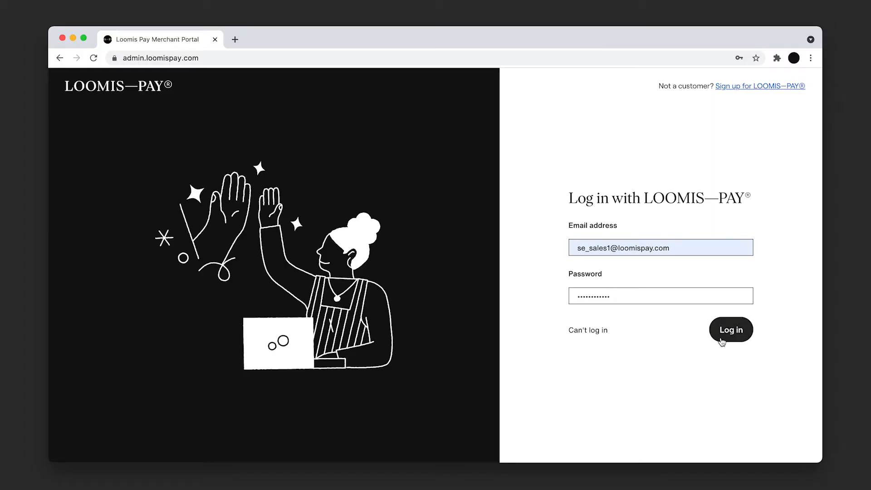
click(731, 328)
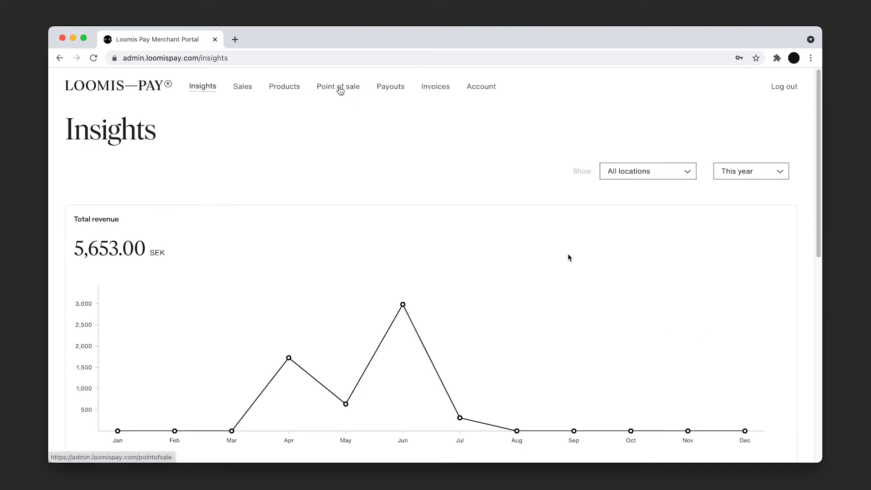
click(338, 86)
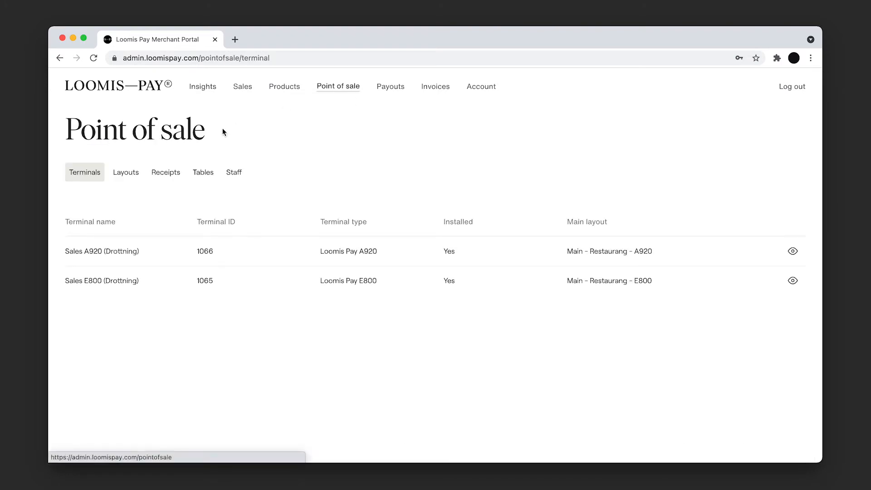
click(125, 172)
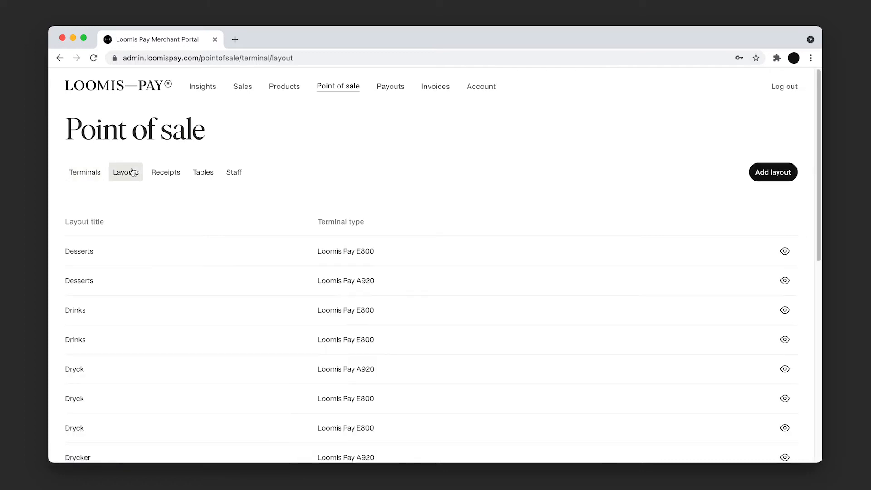
Step: Add a layout named Drinks with terminal type Loomis Pay E800 and save it
click(773, 172)
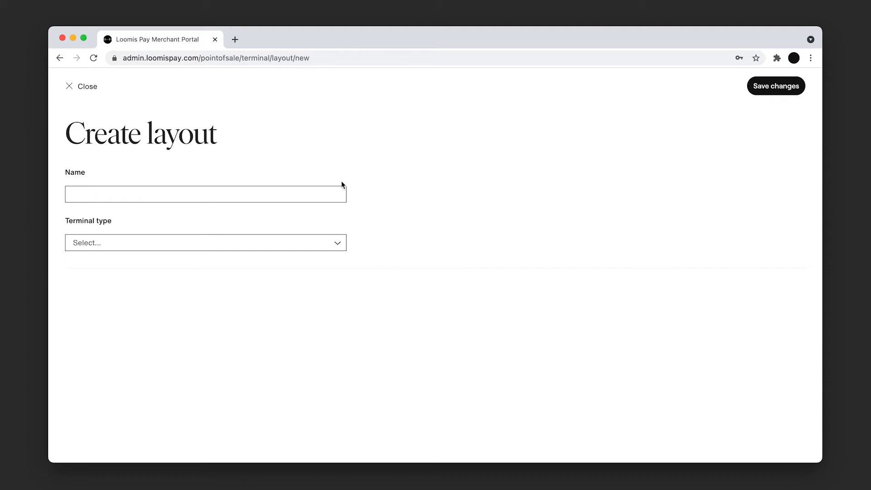
text(Drinks)
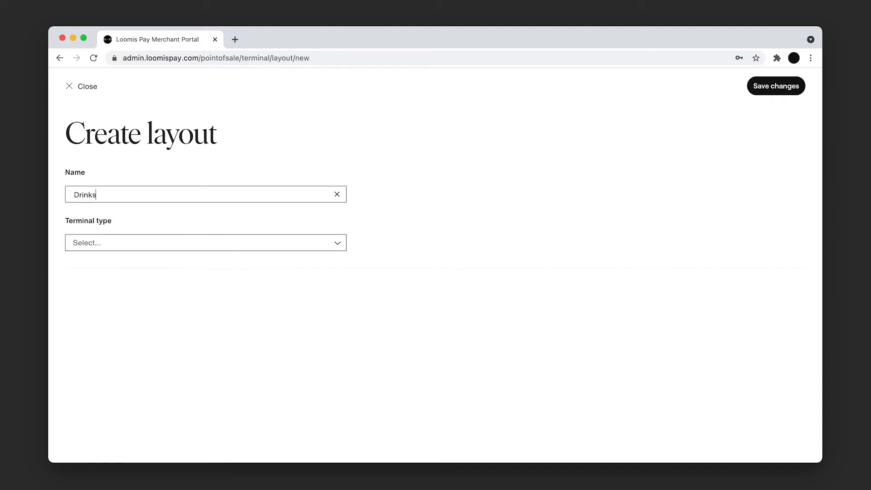
click(206, 242)
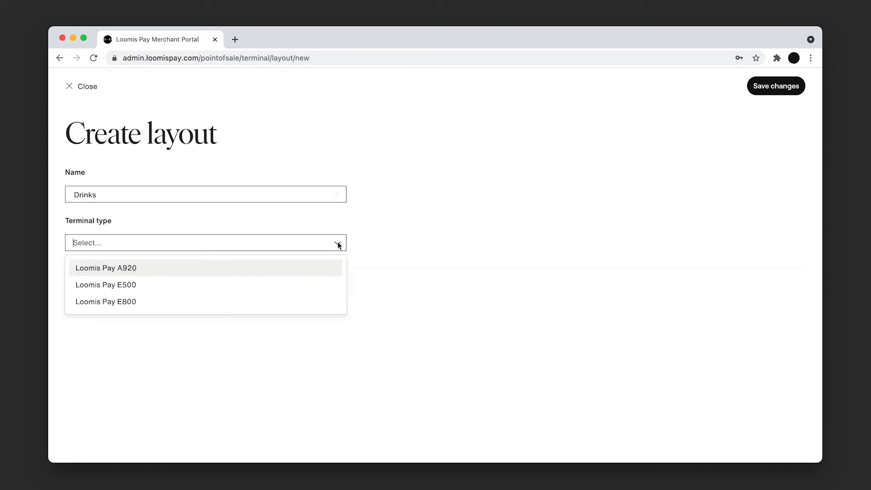
mouse_move(315, 284)
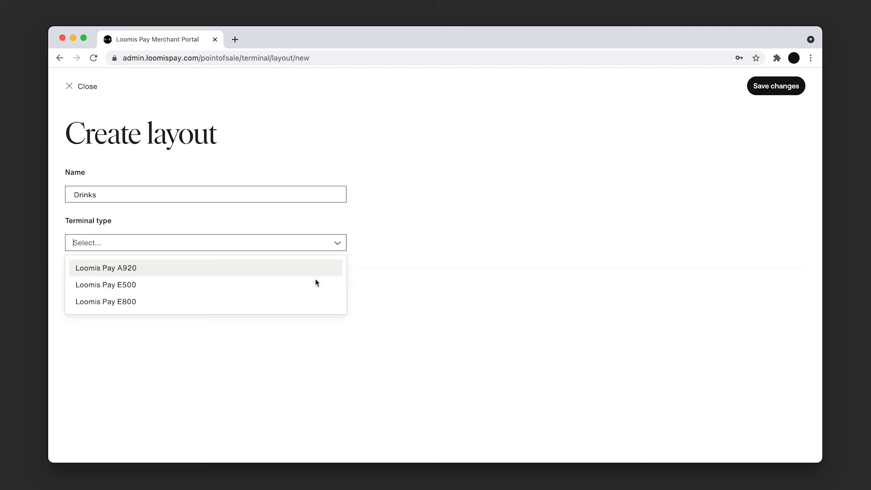
click(106, 301)
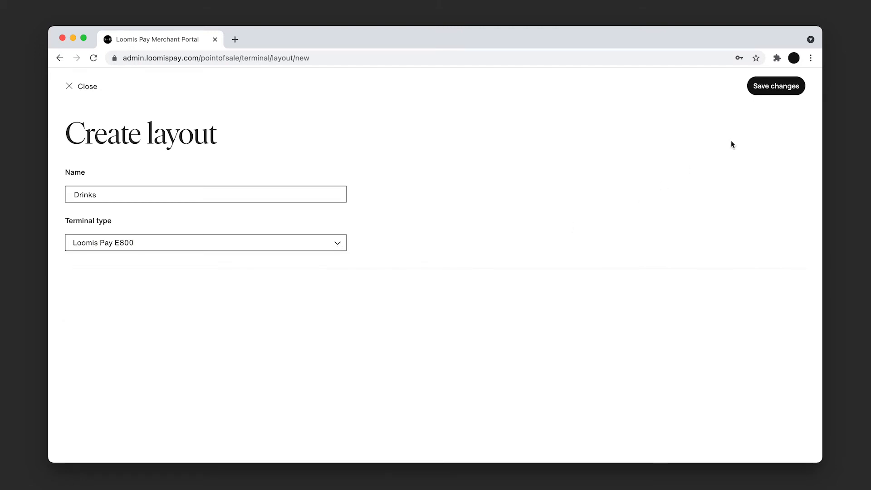
click(774, 85)
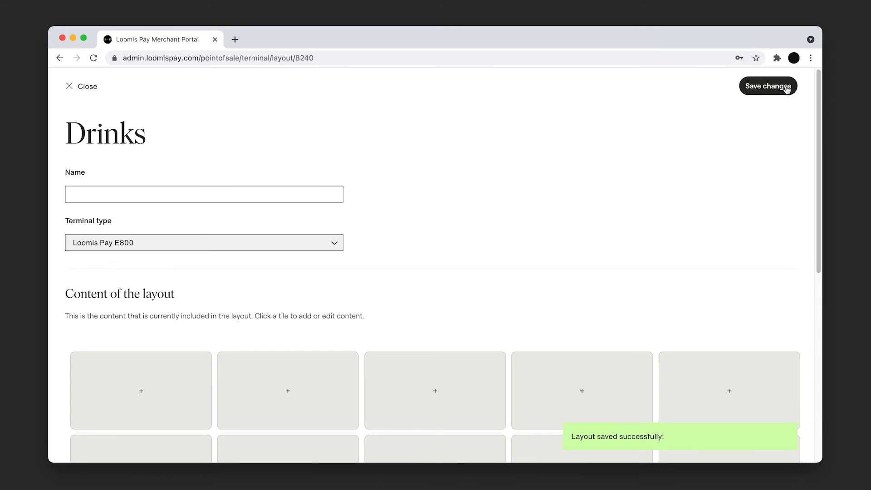
mouse_move(526, 163)
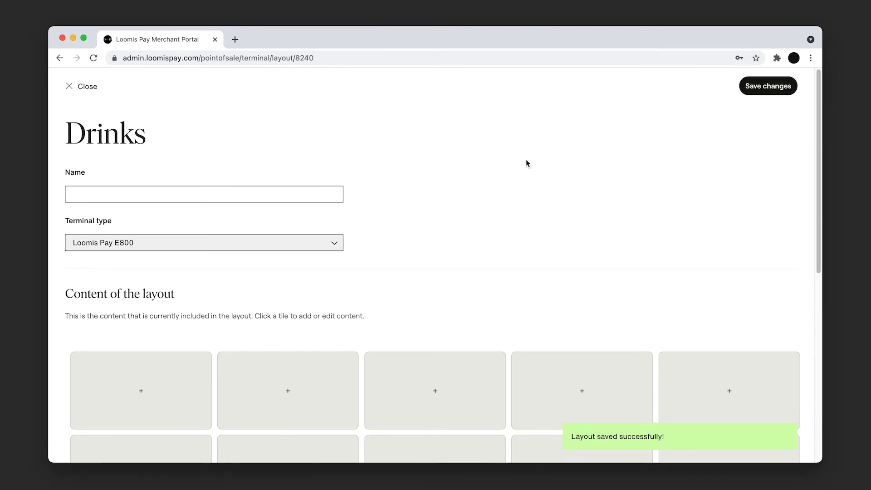
Step: Fill the first tile with Coca Cola at 25.00 SEK from the product library, blue background, and save it
click(141, 390)
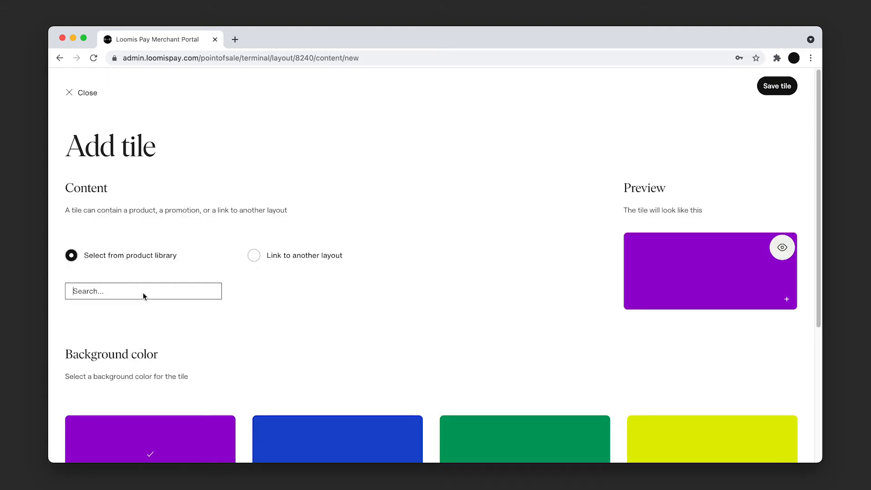
text(cod)
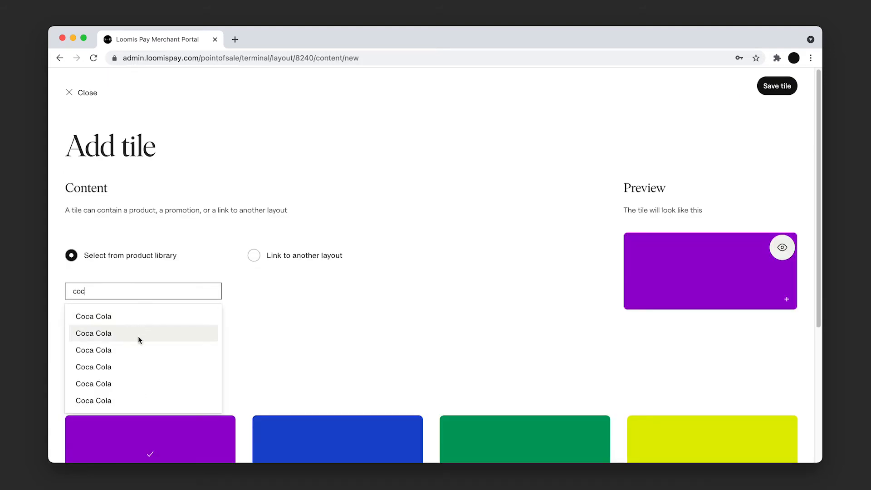
click(94, 333)
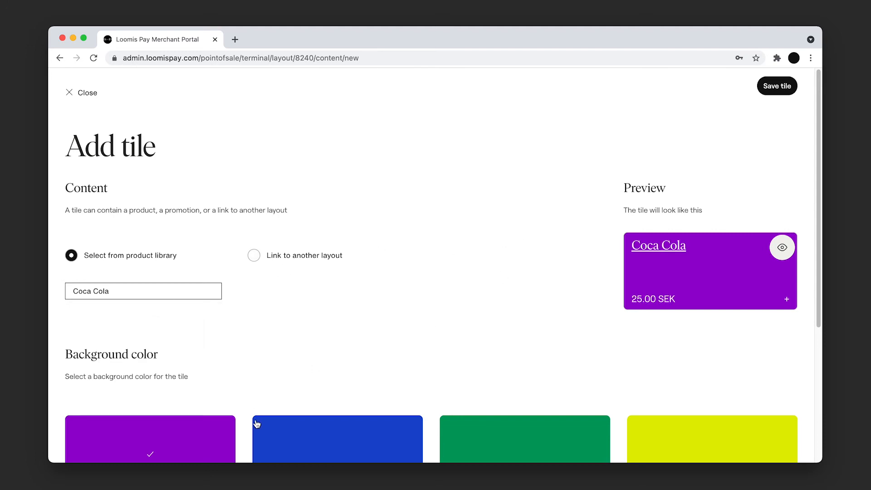
click(337, 439)
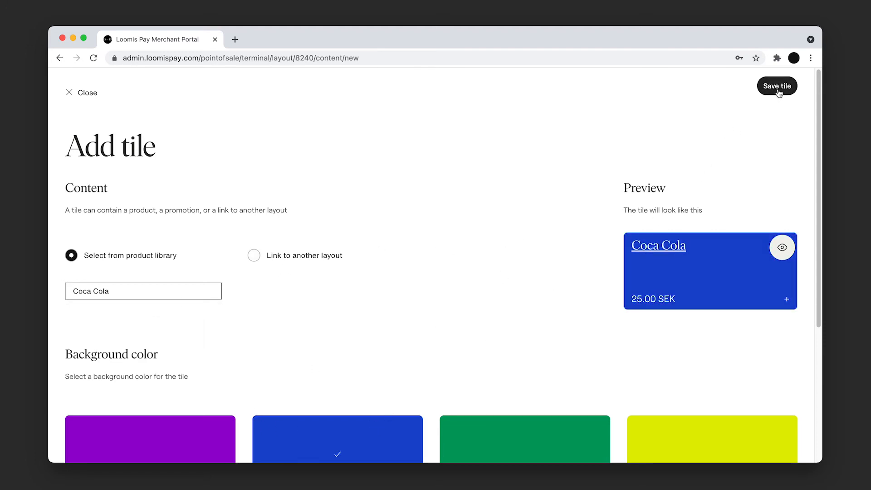
click(776, 86)
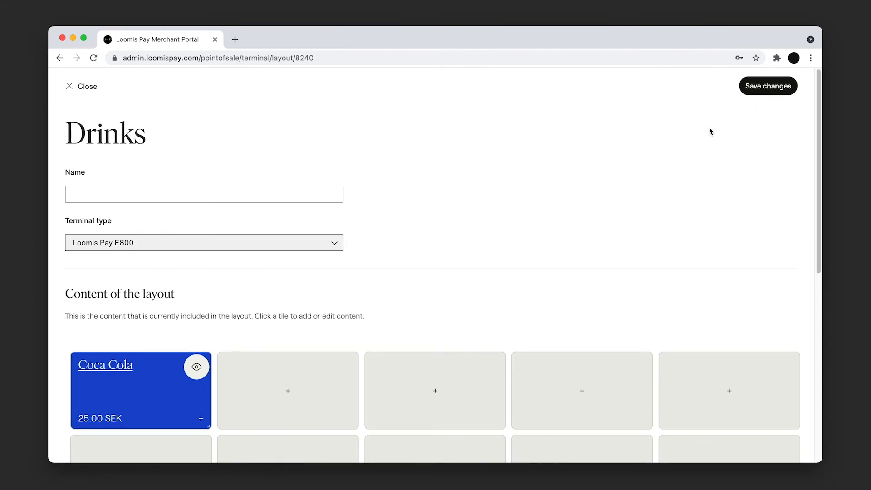
Step: Fill the next empty tile with Fanta from the product library and give it a background colour
click(287, 390)
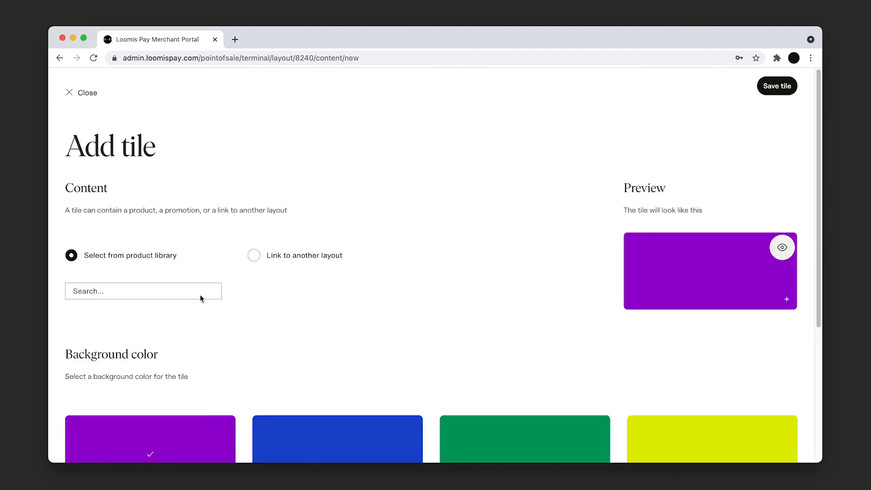
text(Fanta)
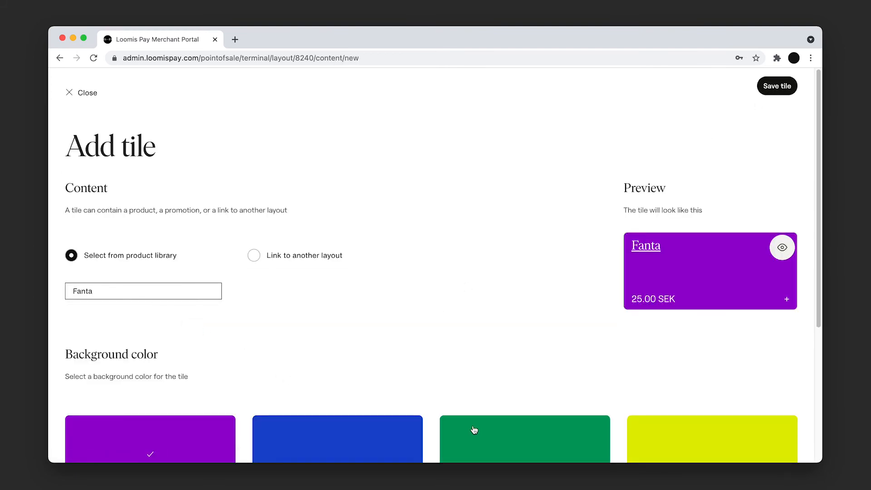
click(776, 86)
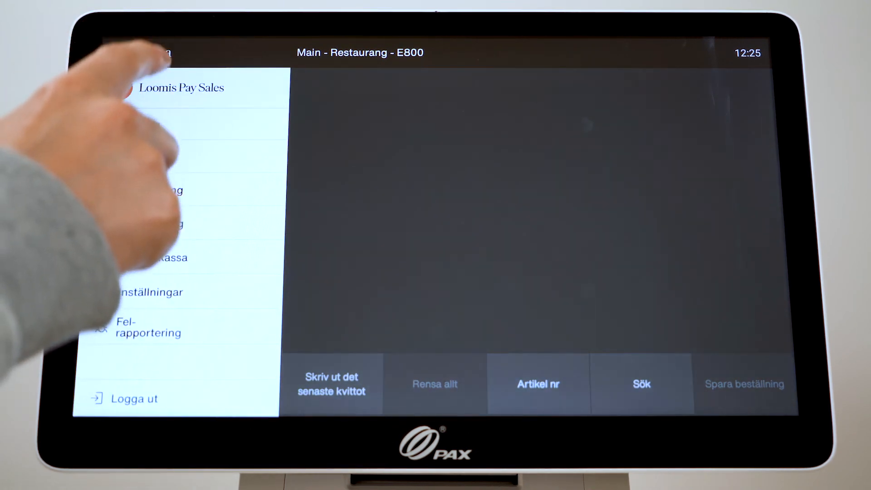
Step: Update the product catalogue from the terminal's side menu so the Drinks layout reaches the device
click(167, 257)
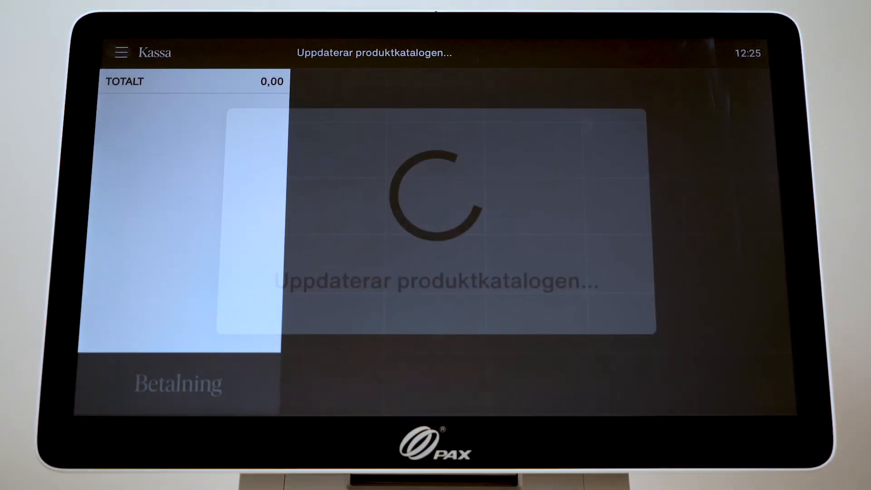